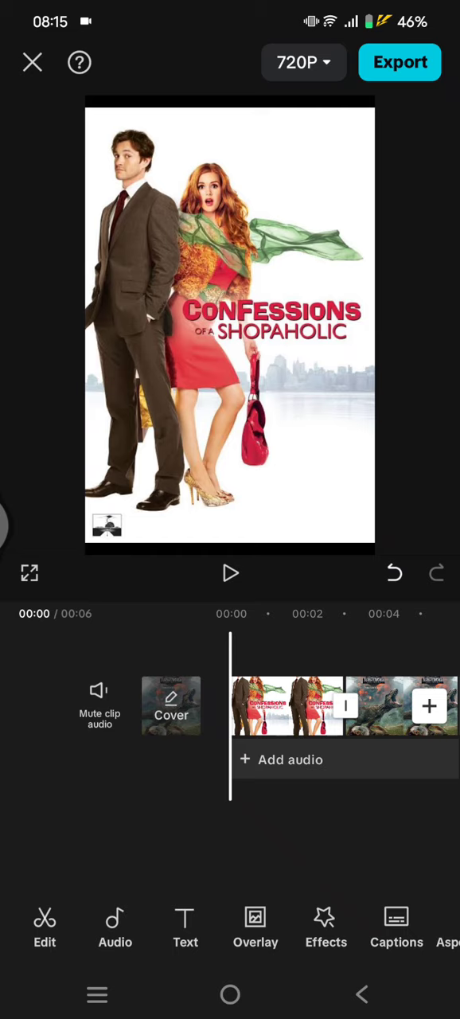
Step: Play and stop the preview of the poster clips
left_click(230, 574)
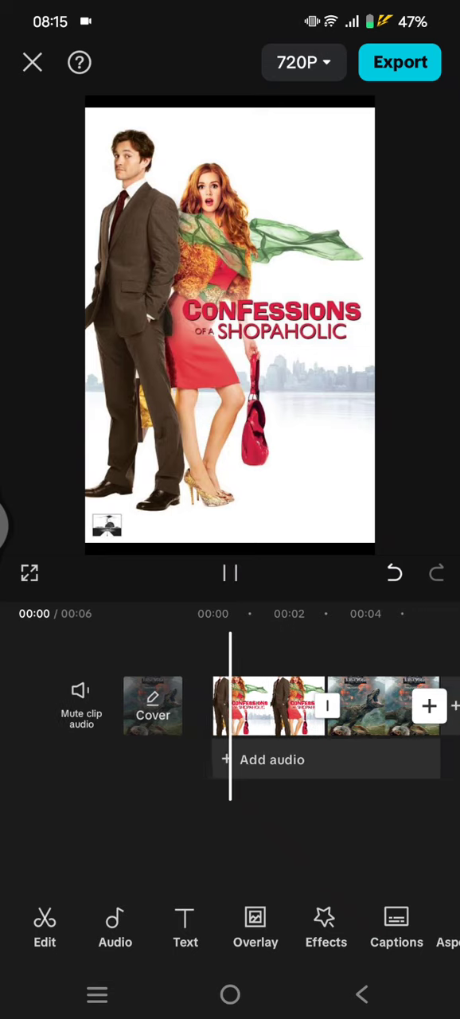
left_click(230, 573)
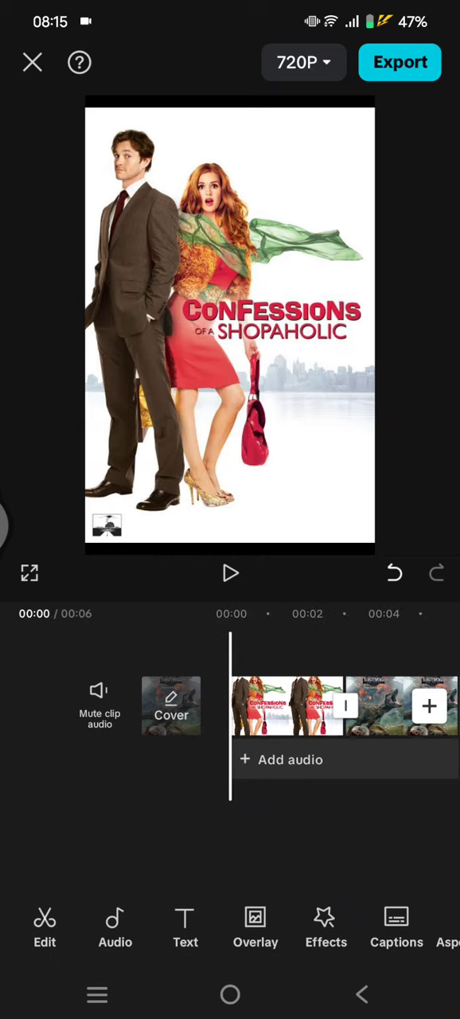
left_click(230, 573)
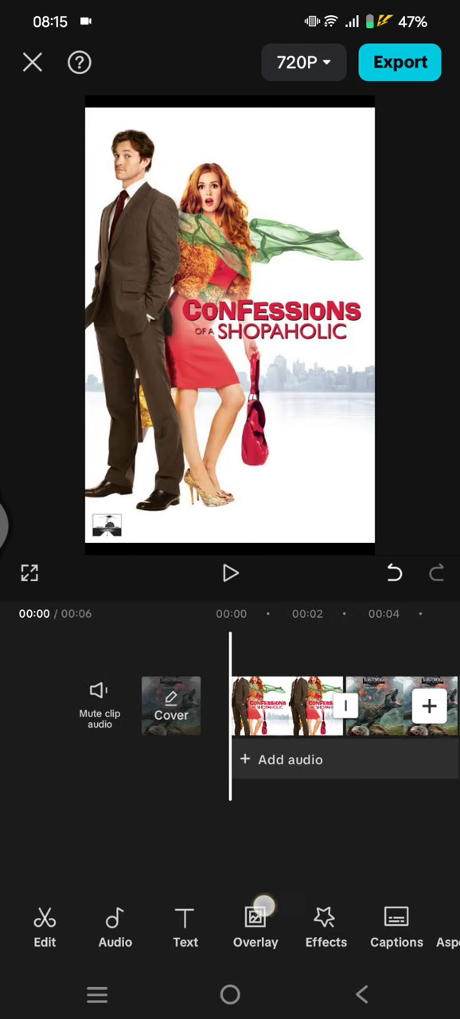
Step: Add the walking woman and dinosaur green-screen videos as overlays above the posters
left_click(256, 924)
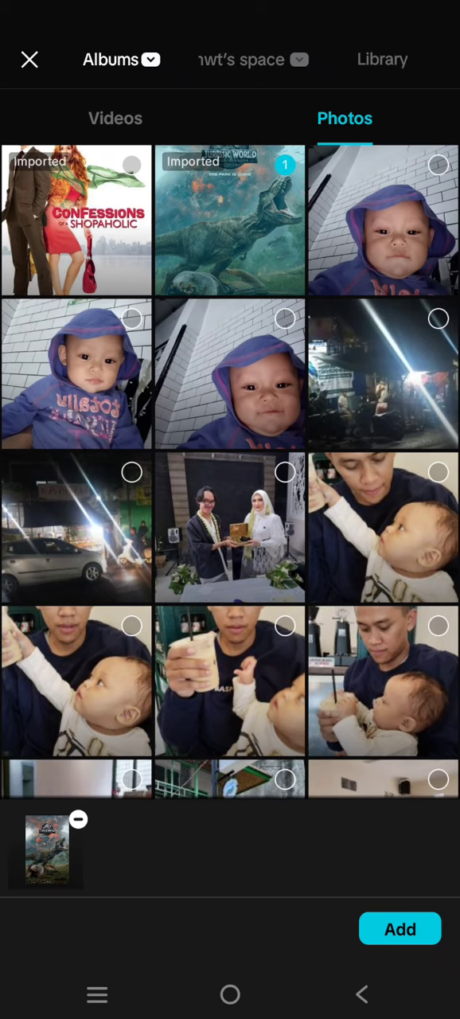
left_click(114, 117)
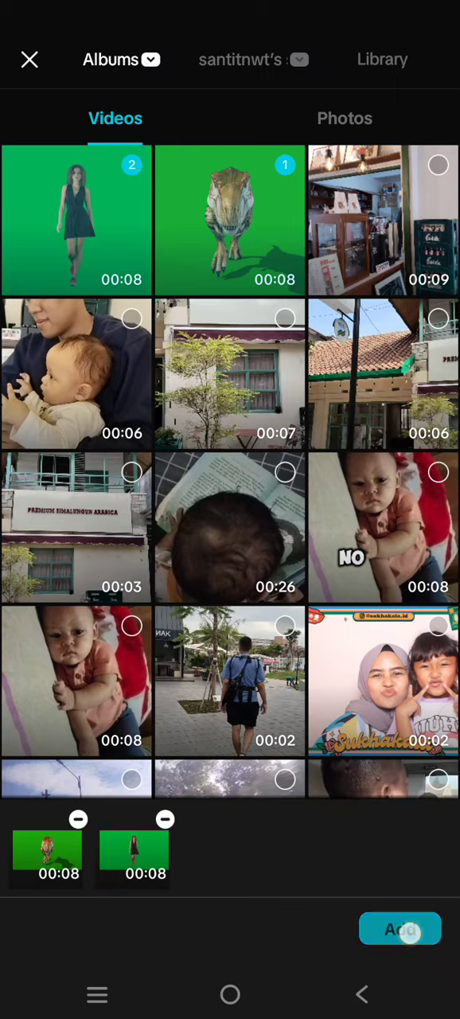
left_click(400, 928)
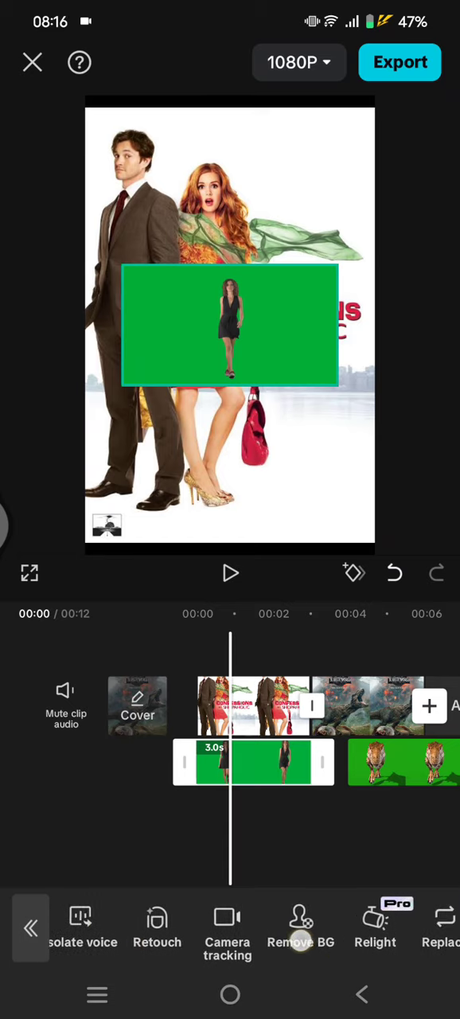
Step: Chroma-key the woman's green backdrop with Intensity 41 and Shadow 28, and apply it
left_click(301, 940)
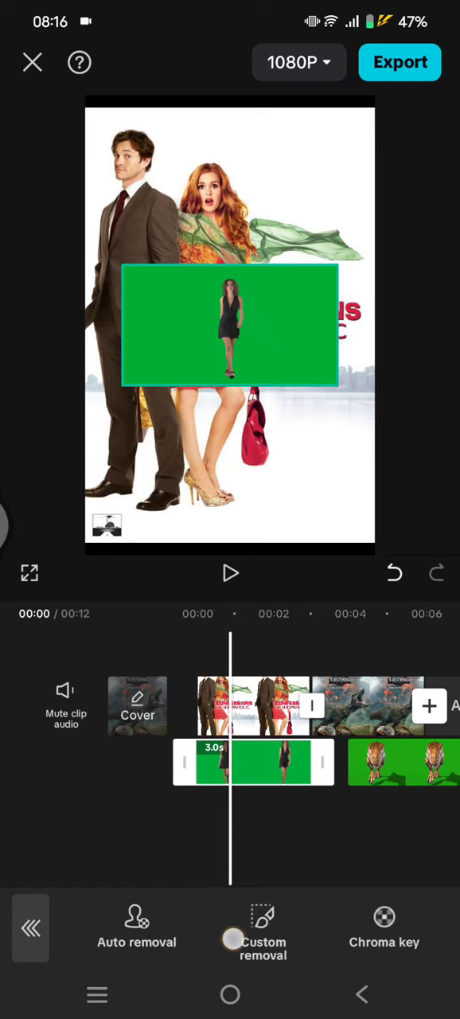
left_click(384, 918)
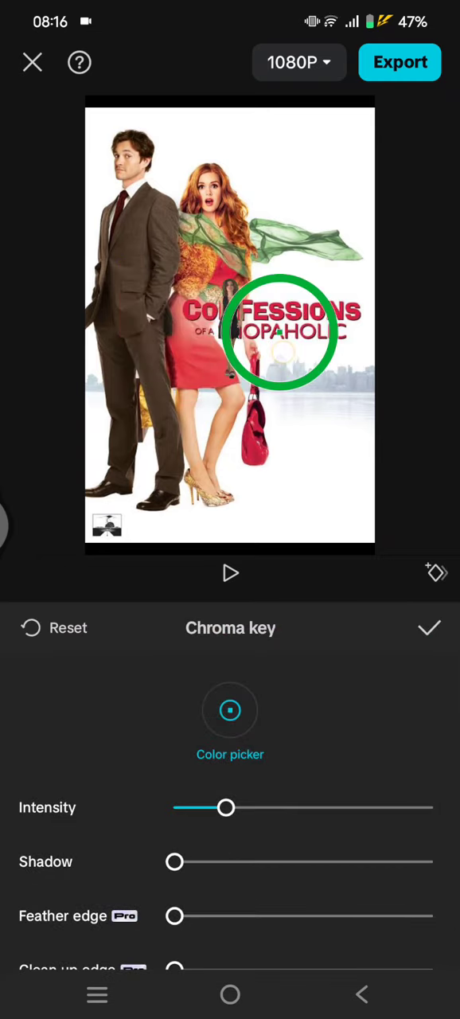
left_click_drag(227, 807, 280, 807)
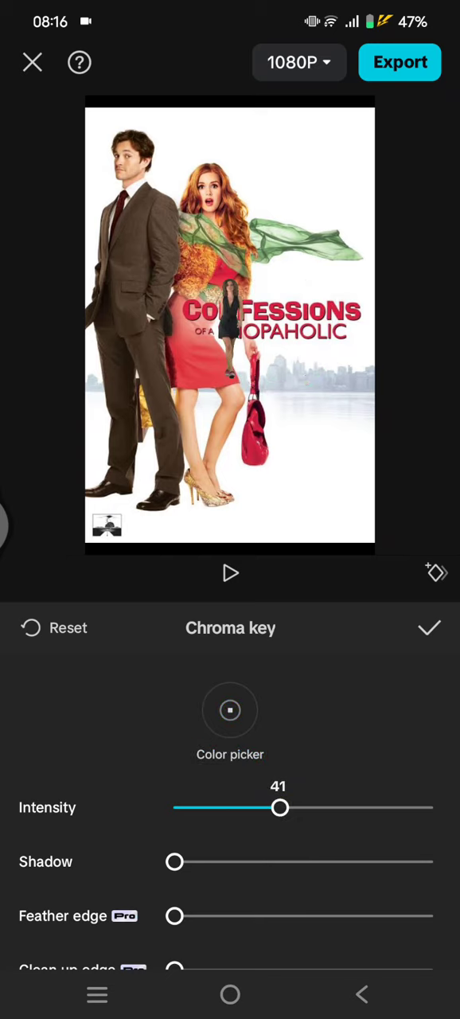
left_click_drag(175, 862, 246, 862)
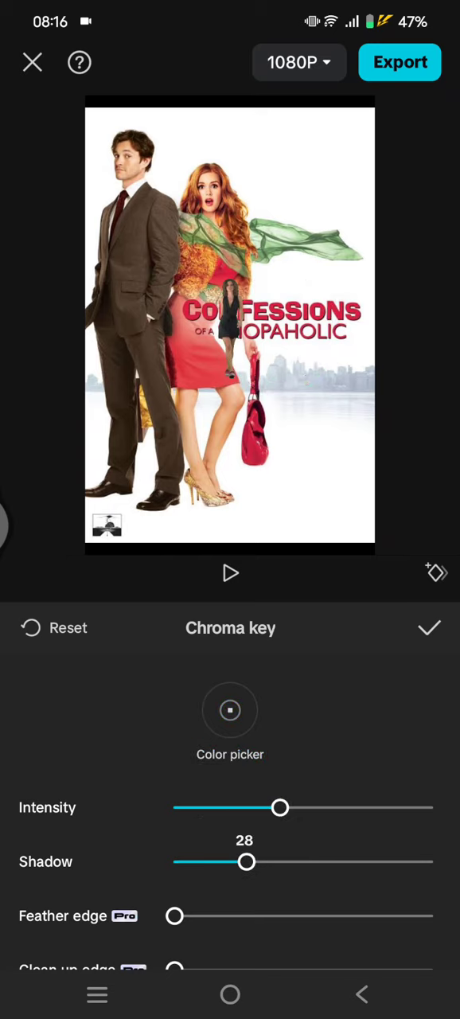
left_click(430, 628)
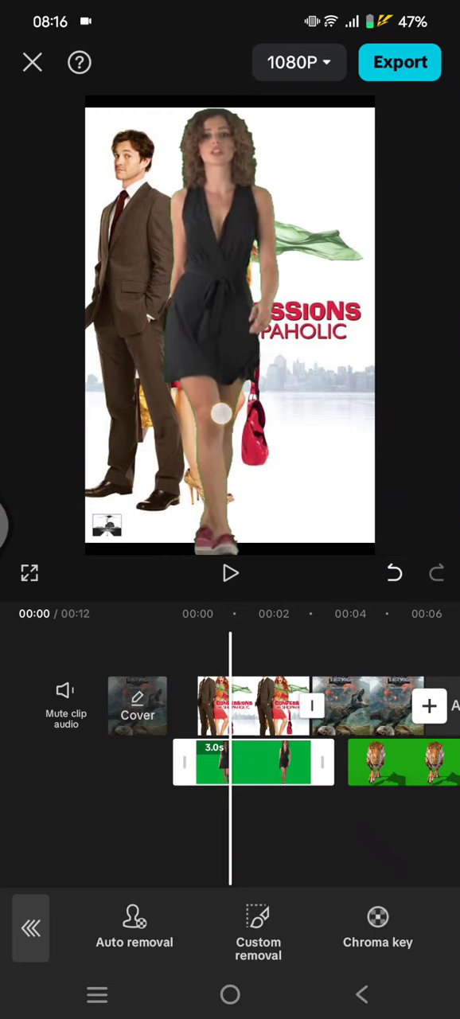
Step: Strengthen the woman's chroma key to Shadow 43 and Intensity 86 to remove green fringing
left_click(377, 918)
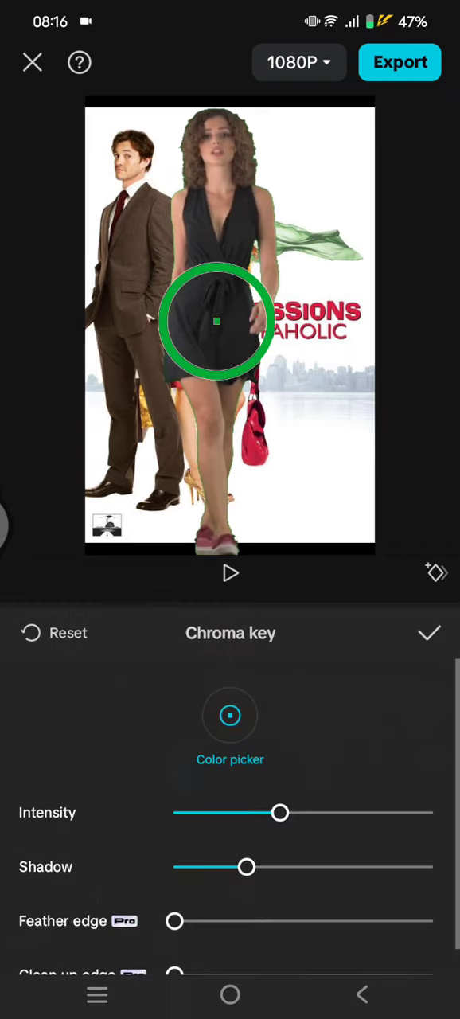
left_click_drag(247, 867, 286, 861)
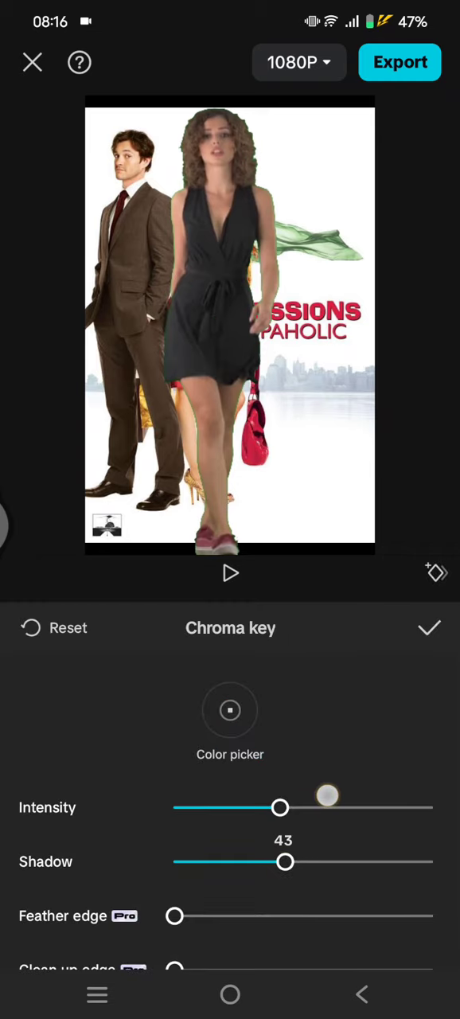
left_click_drag(280, 807, 394, 807)
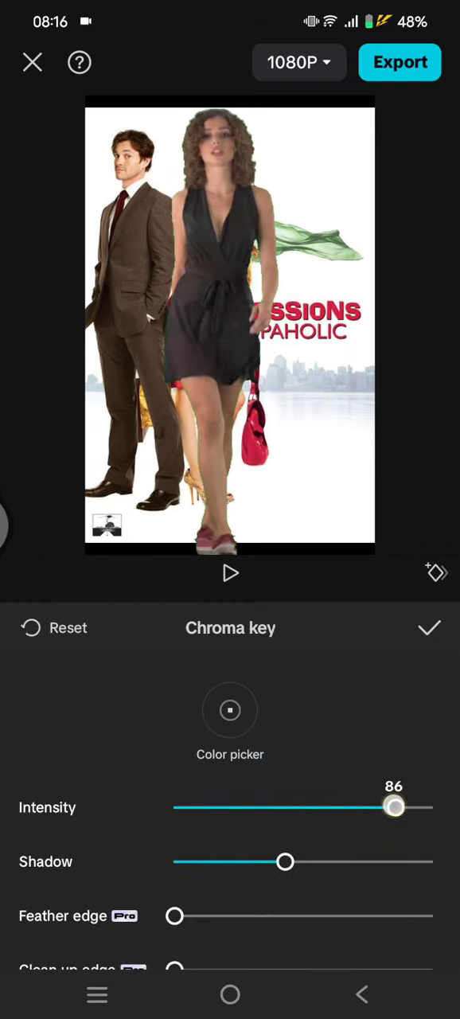
left_click_drag(394, 807, 368, 807)
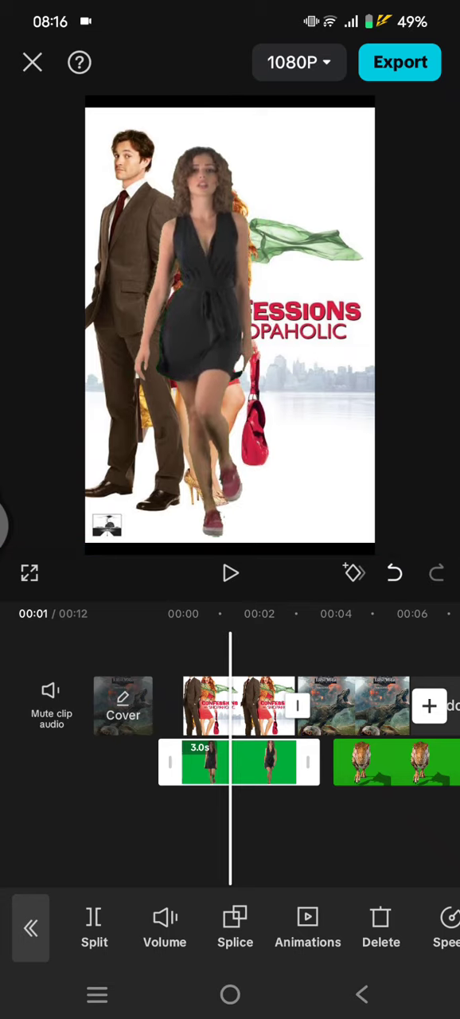
Step: Toggle preview playback while moving on to the Jurassic World dinosaur overlay
left_click(230, 573)
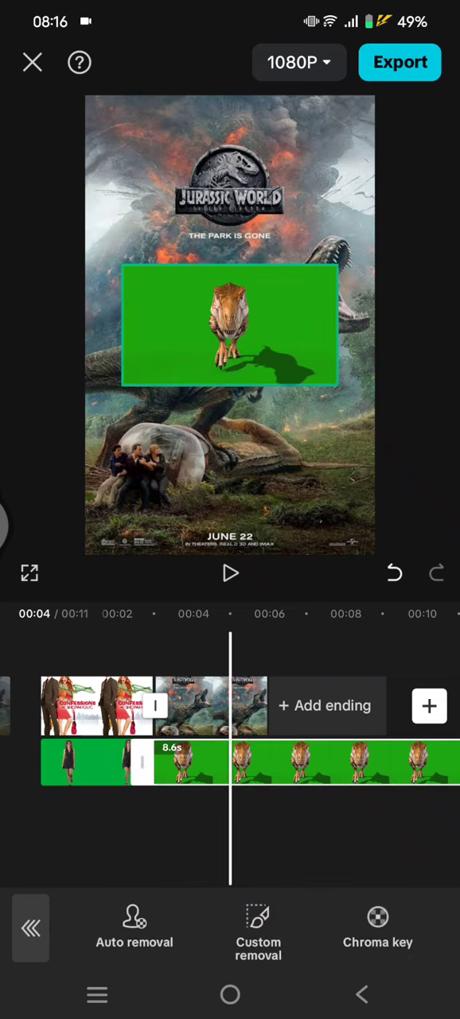
Step: Chroma-key the dinosaur's green backdrop at Intensity 57, then reopen keying to refine it
left_click(379, 918)
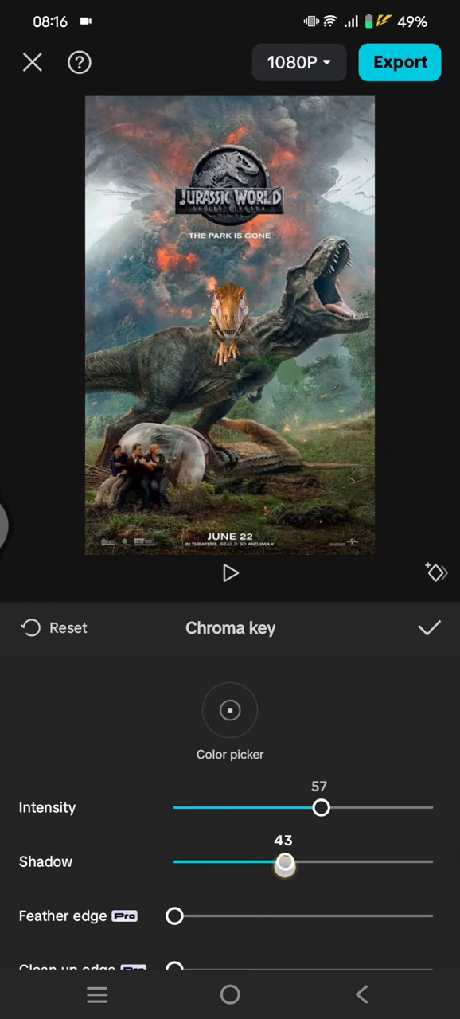
left_click(430, 629)
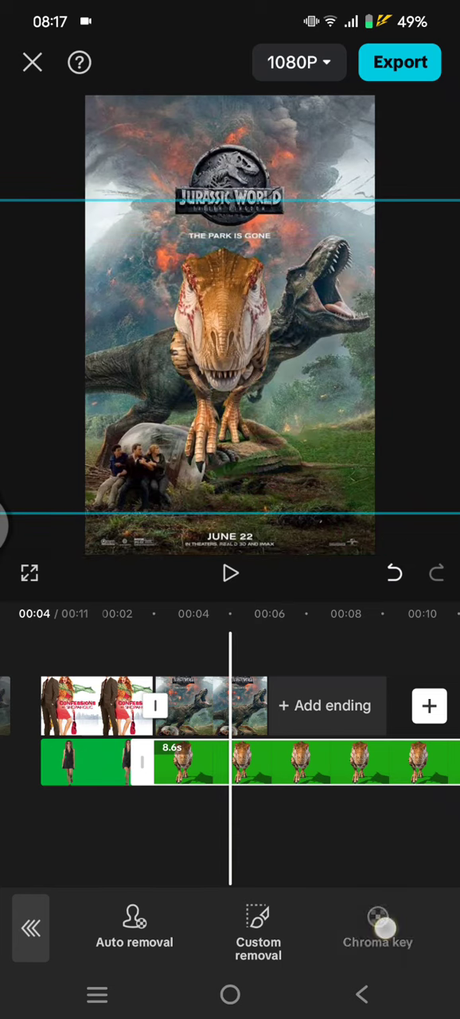
left_click(378, 926)
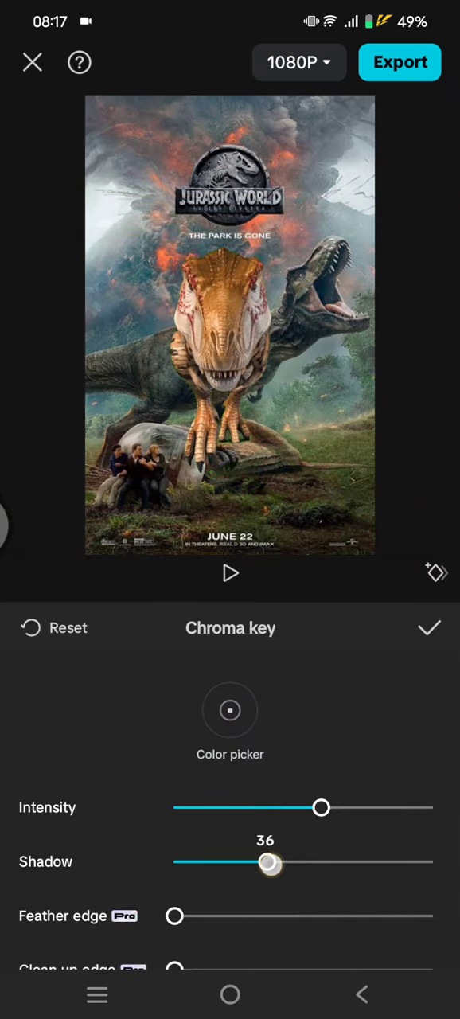